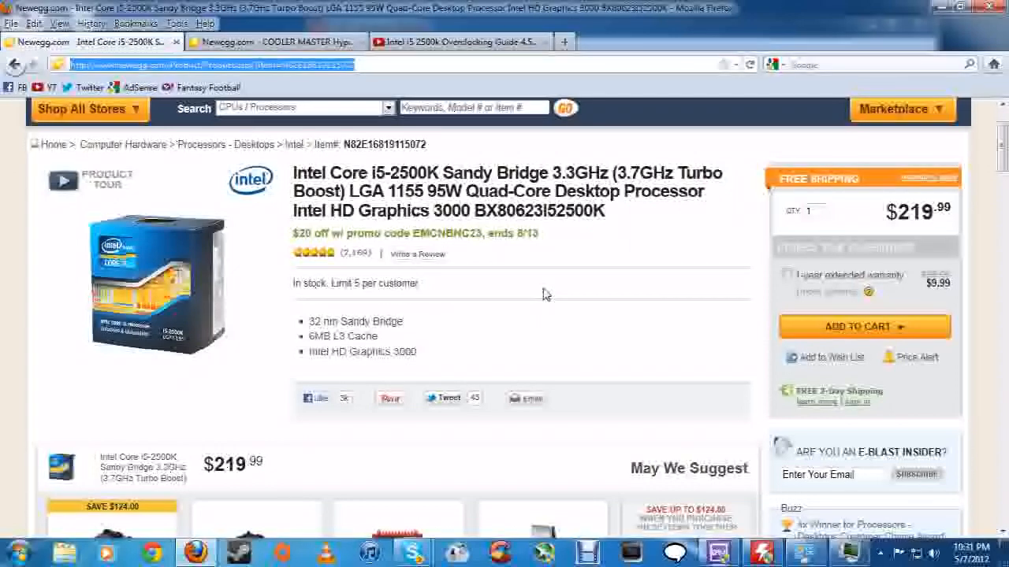
mouse_move(221, 201)
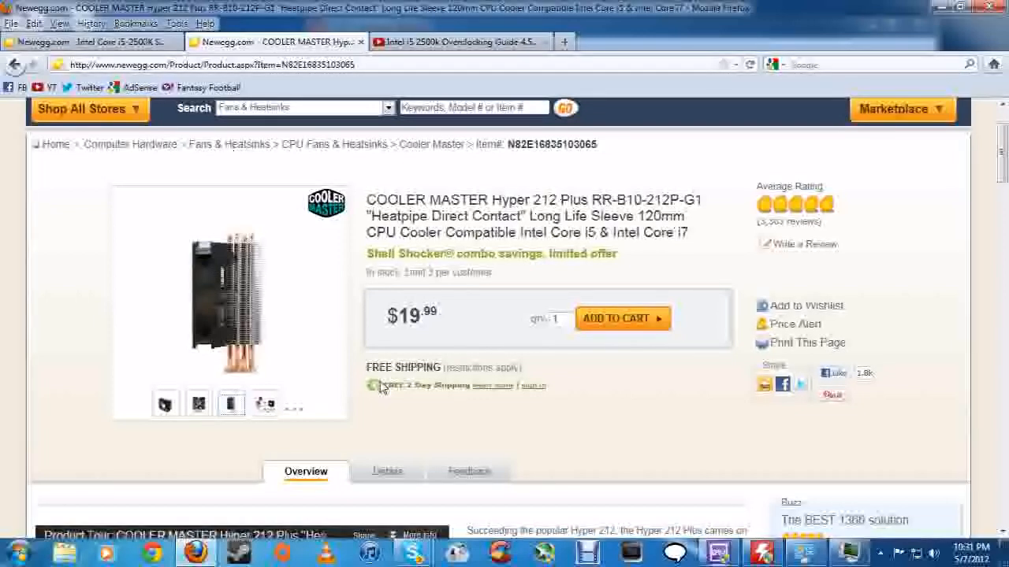
mouse_move(463, 221)
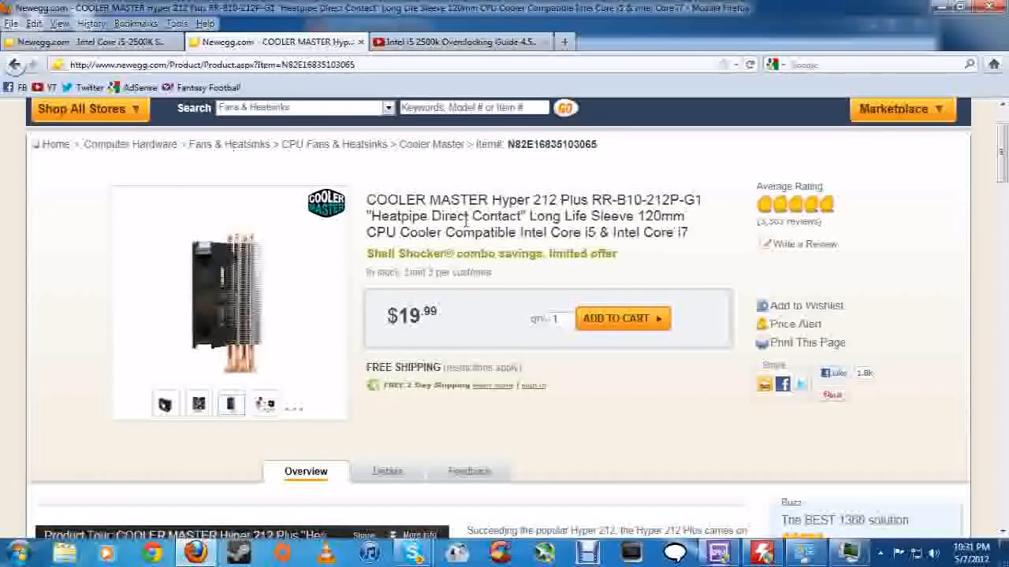
mouse_move(193, 403)
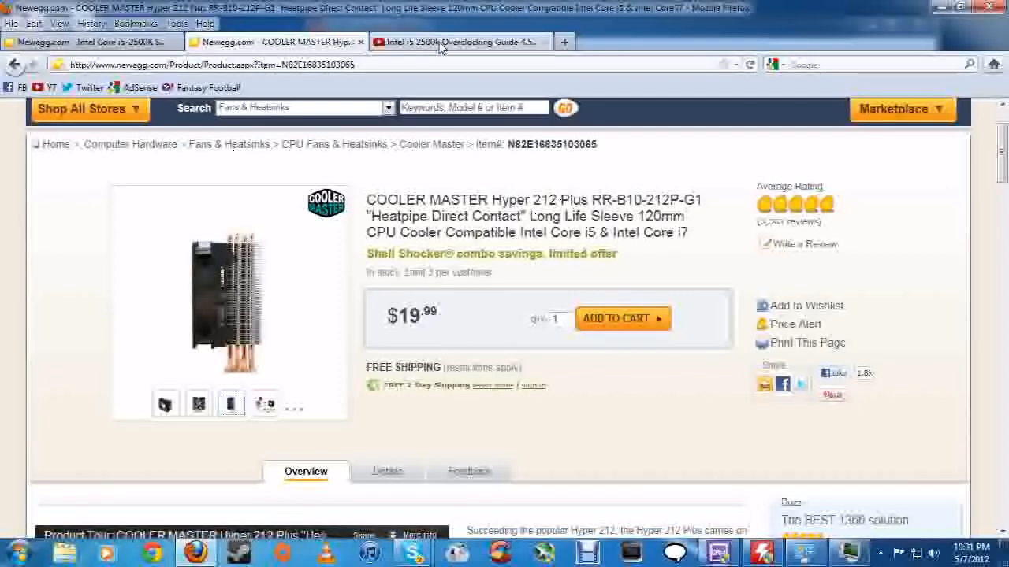
- Switch to the YouTube tab with the 'Intel i5 2500k Overclocking Guide 4.5ghz settings' video
left_click(458, 41)
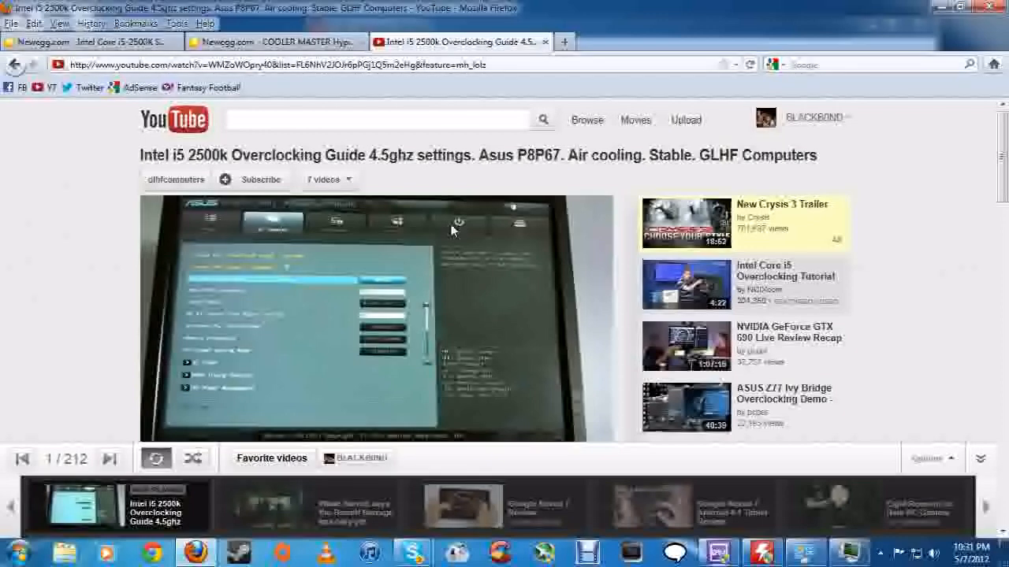
mouse_move(555, 165)
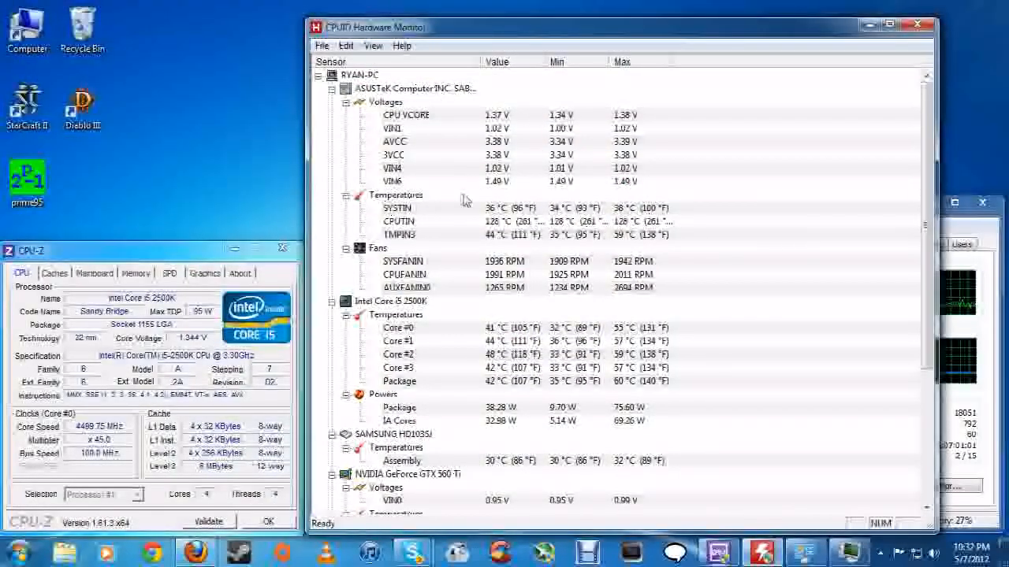
mouse_move(372, 285)
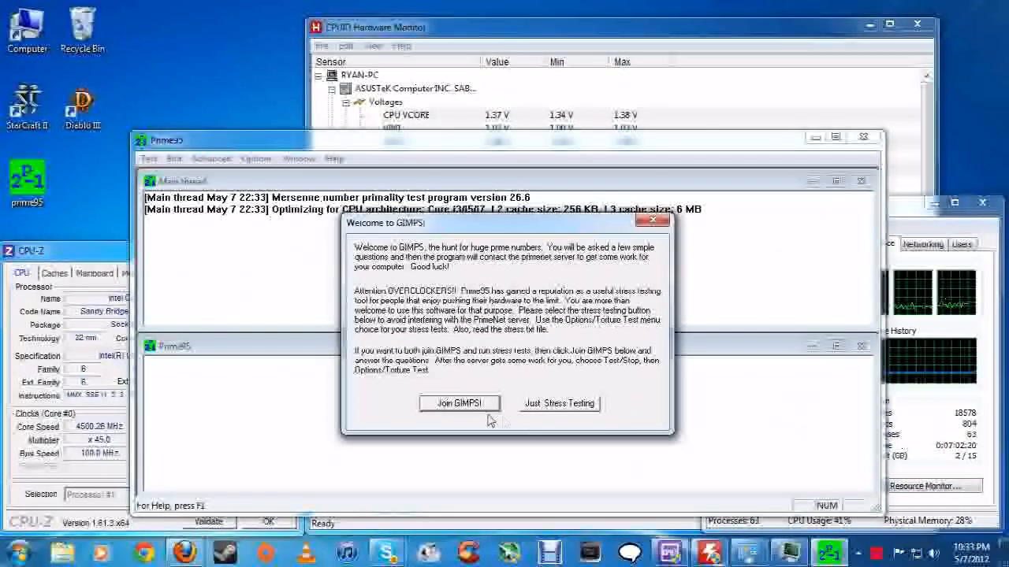
- Start the Prime95 Blend torture test on 4 threads, then open the Test menu to stop it
left_click(559, 403)
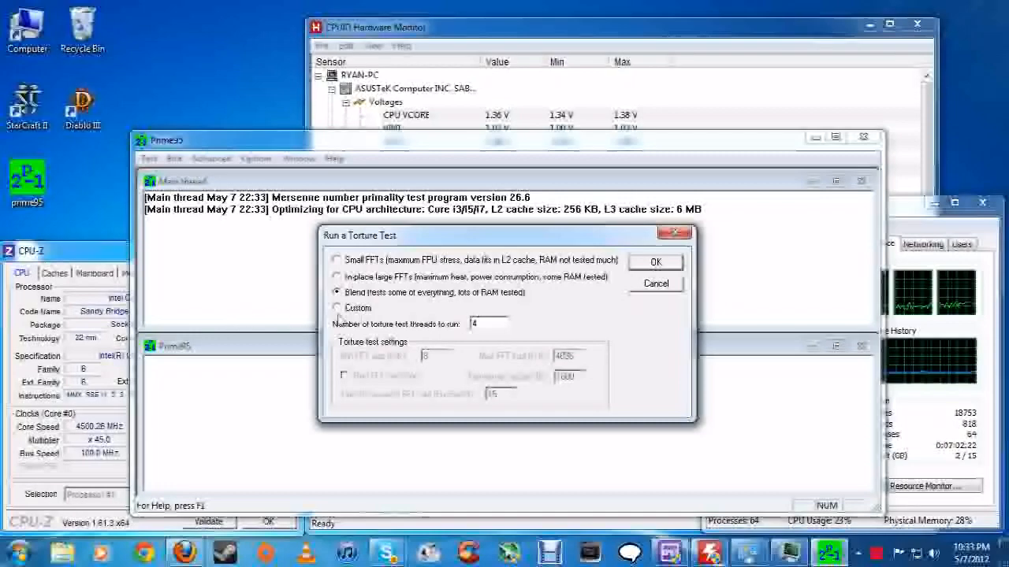
left_click(655, 262)
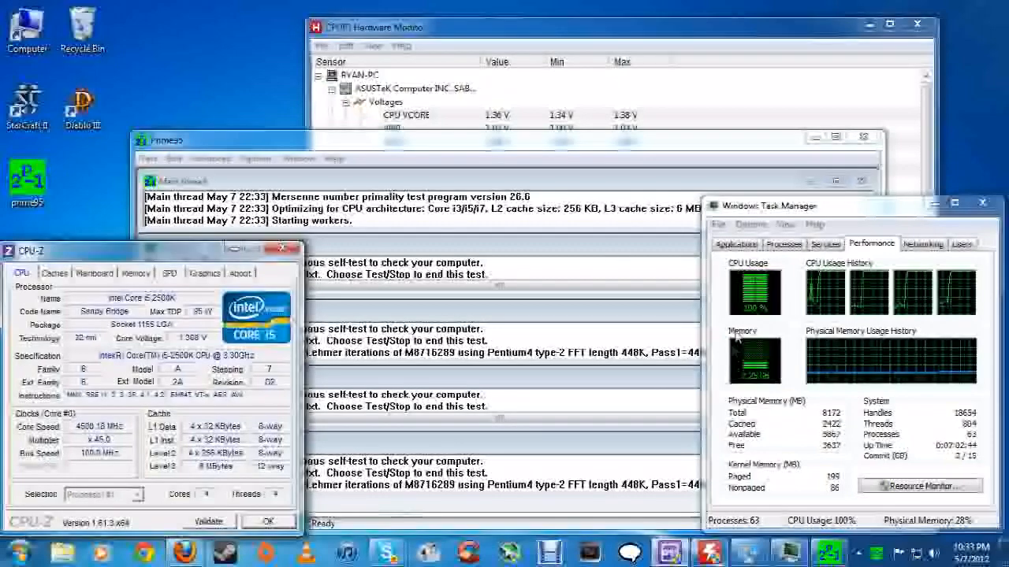
left_click(149, 158)
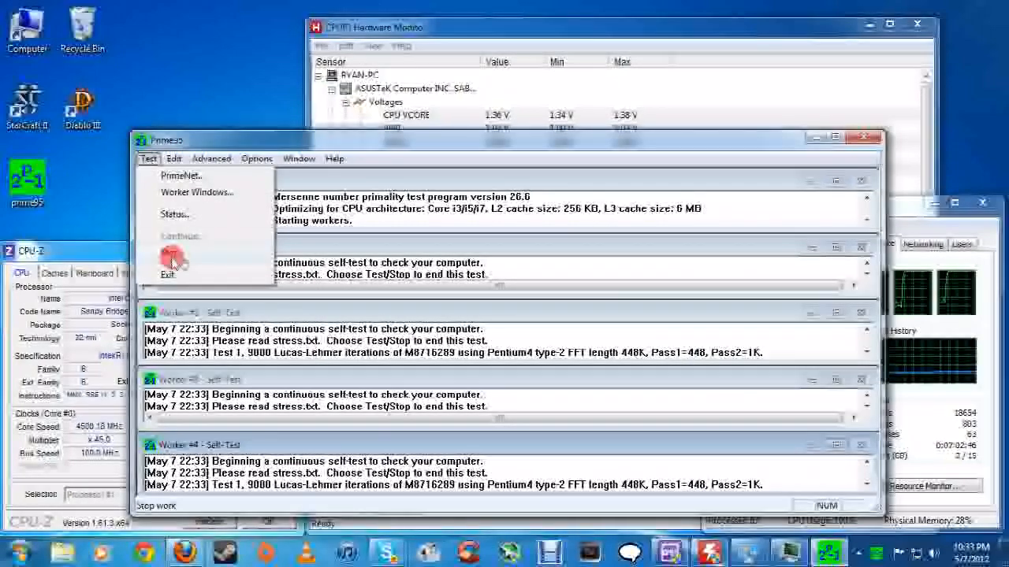